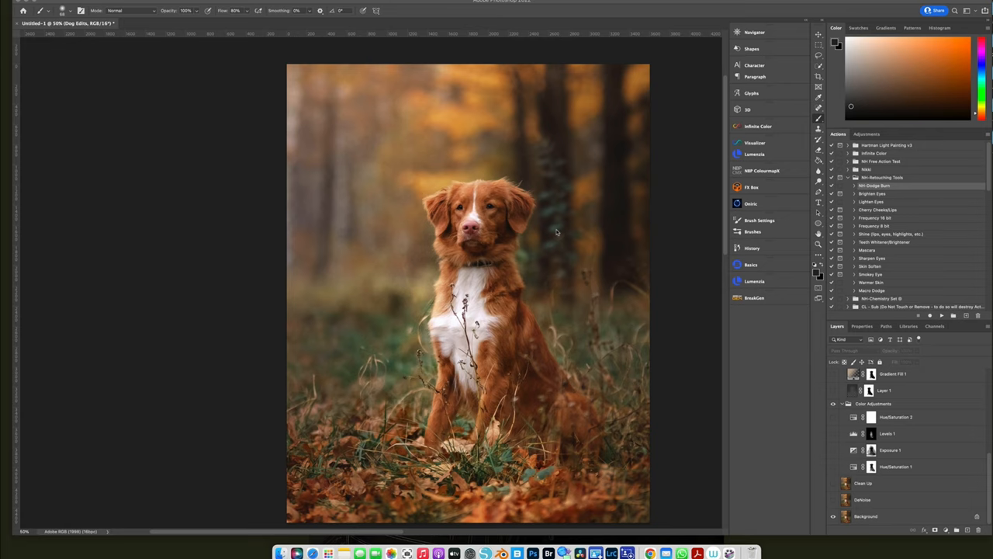
mouse_move(793, 450)
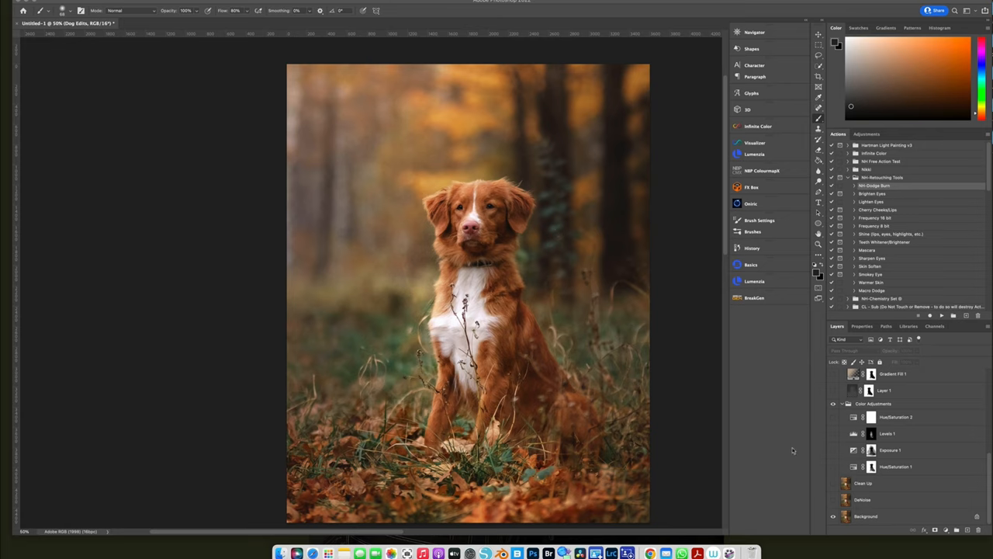
mouse_move(826, 455)
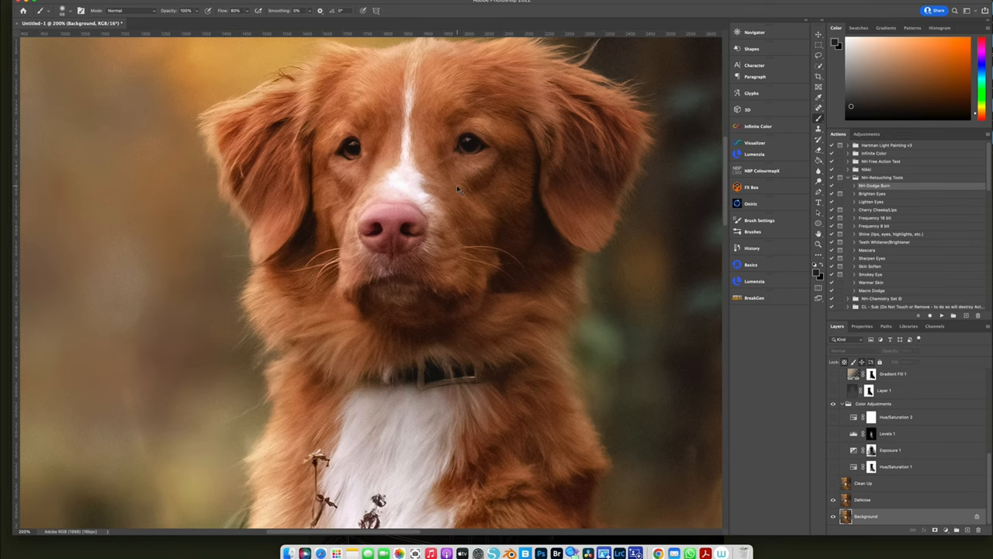
mouse_move(461, 204)
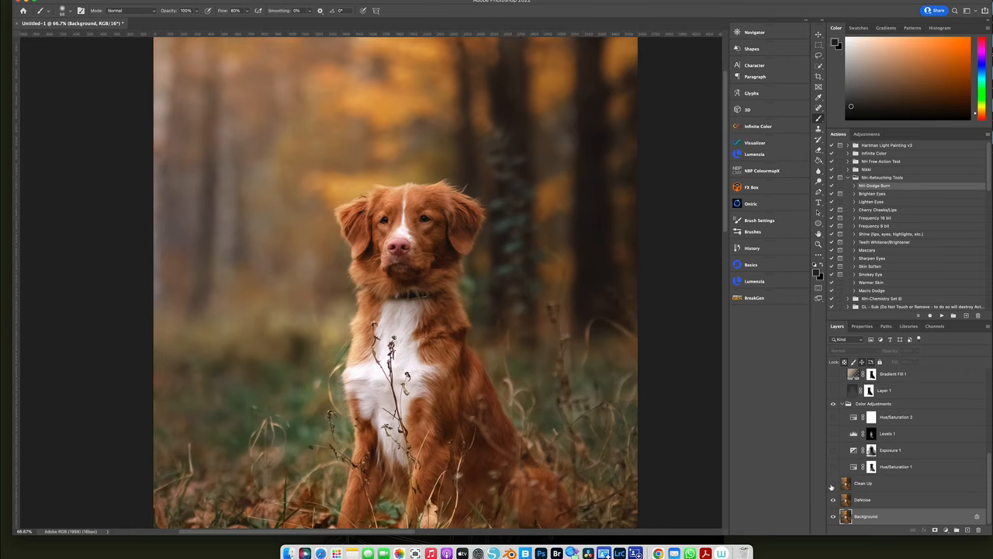
mouse_move(833, 483)
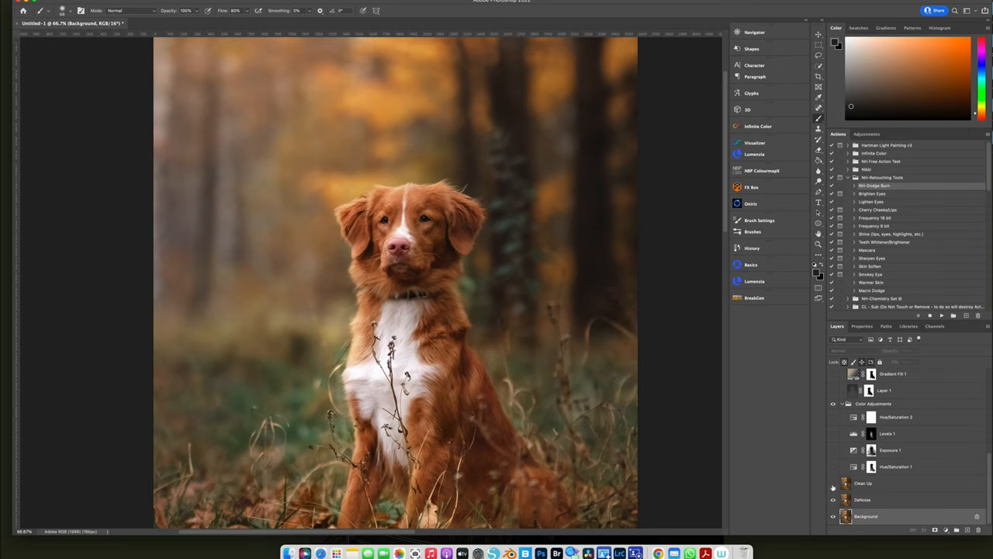
- Turn the Clean Up layer's visibility back on to show the retouched dog
left_click(834, 482)
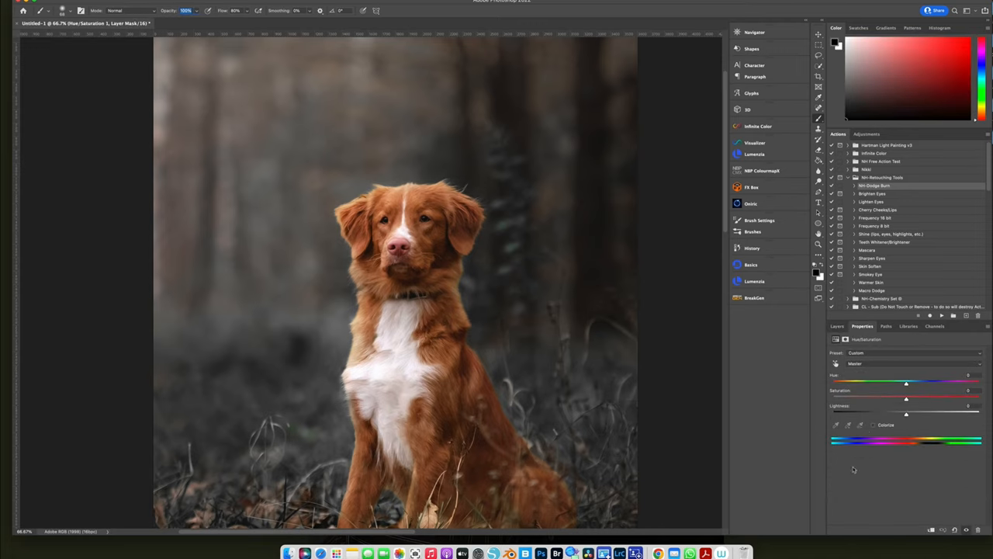
- Review Hue/Saturation 1's Yellows settings, then switch on Exposure 1
left_click(914, 363)
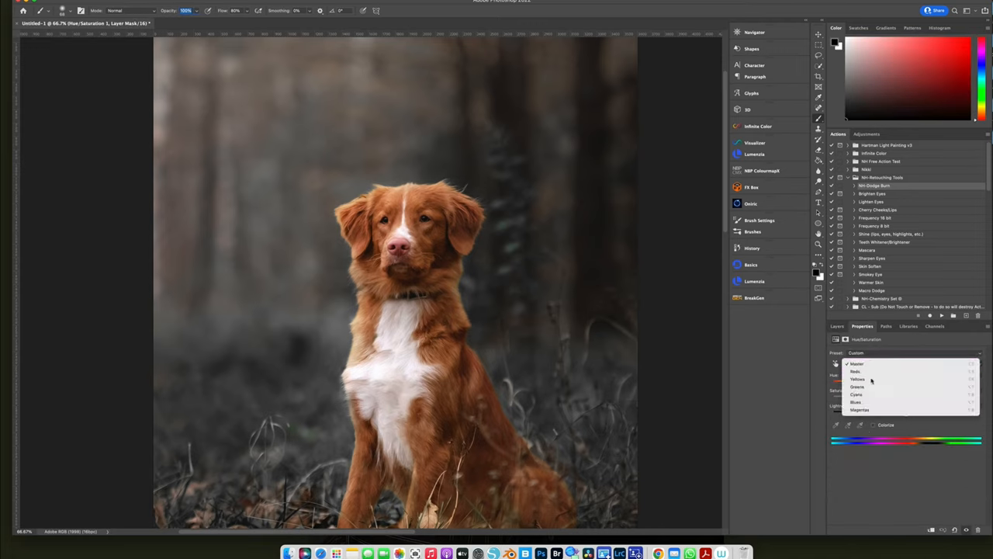
left_click(858, 379)
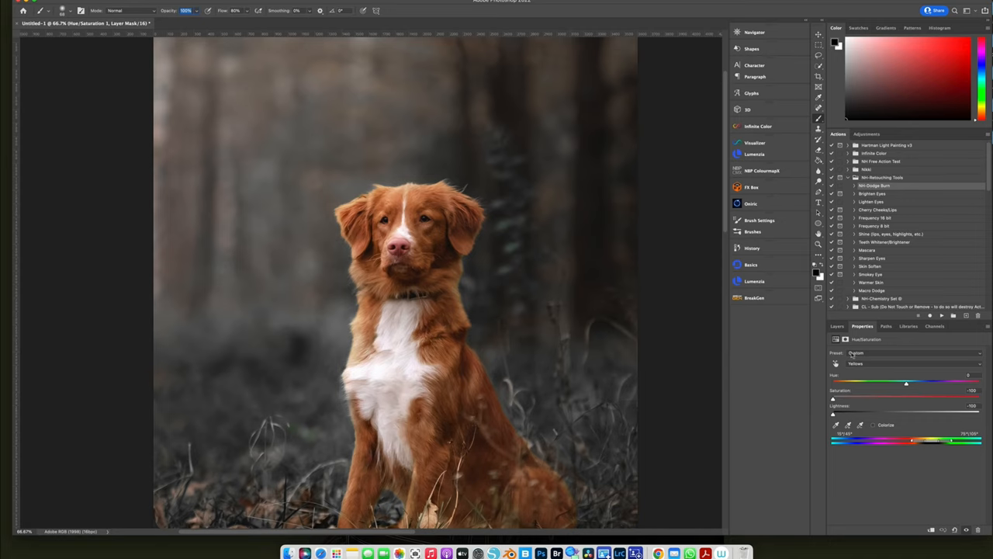
left_click(837, 325)
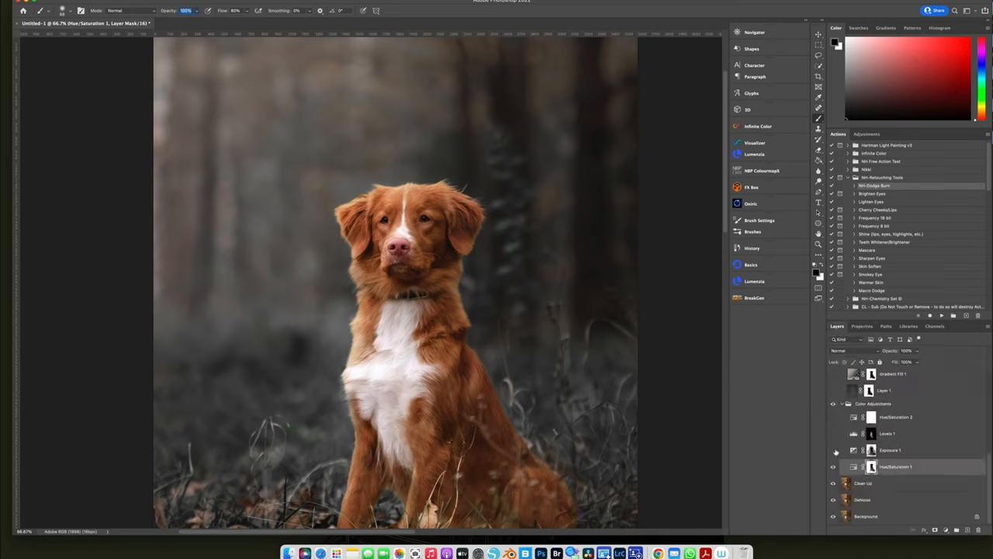
left_click(835, 450)
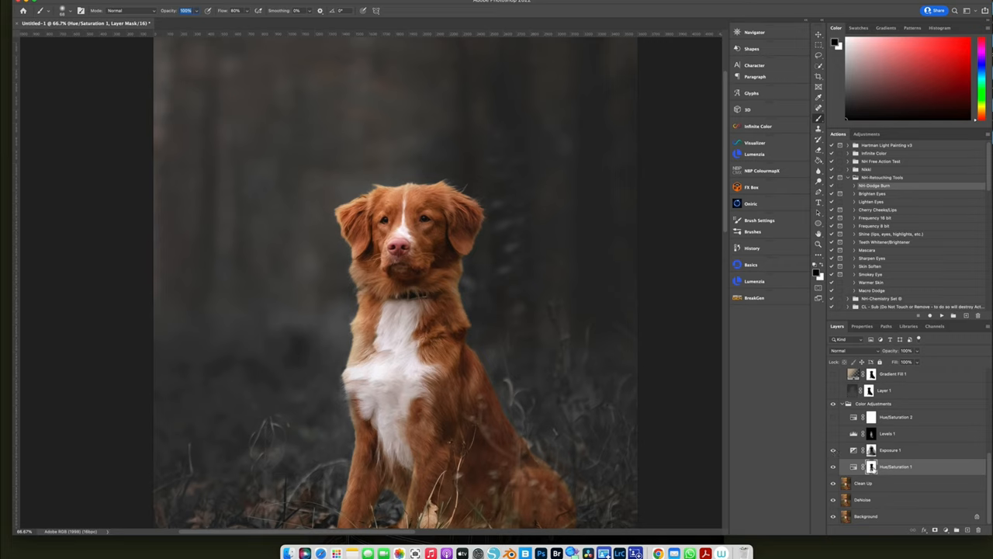
mouse_move(870, 466)
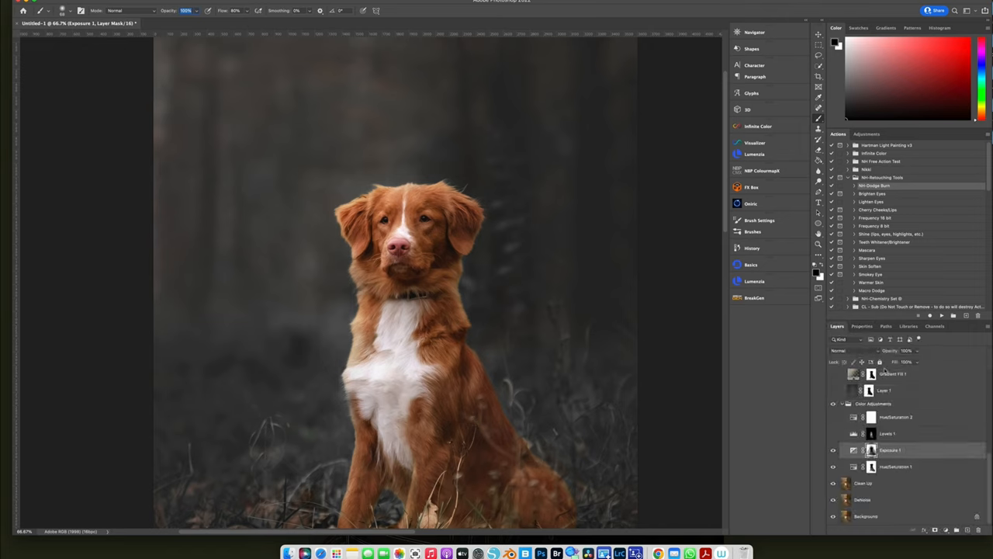
- Switch on Levels 1 and Hue/Saturation 2, and review Hue/Saturation 2's Yellows settings
left_click(834, 434)
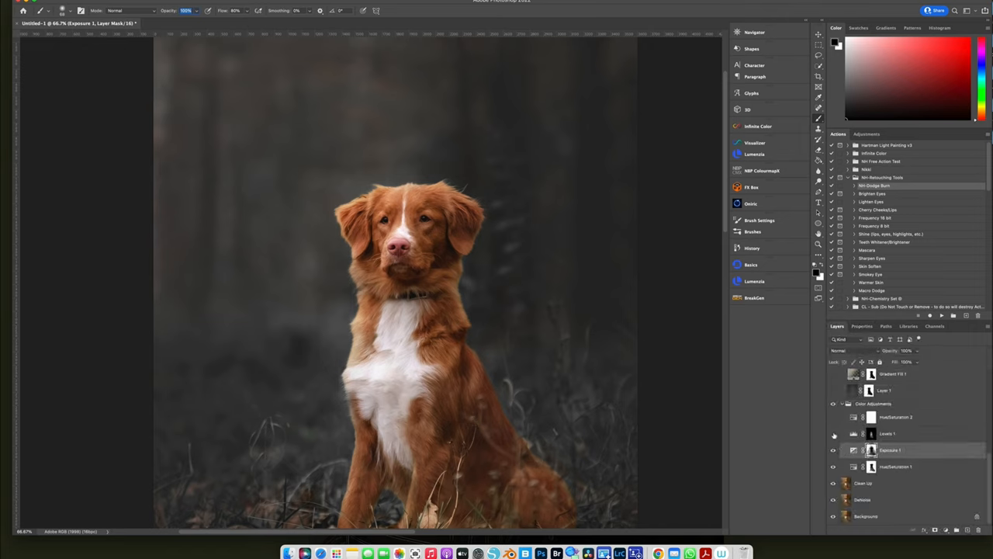
left_click(833, 433)
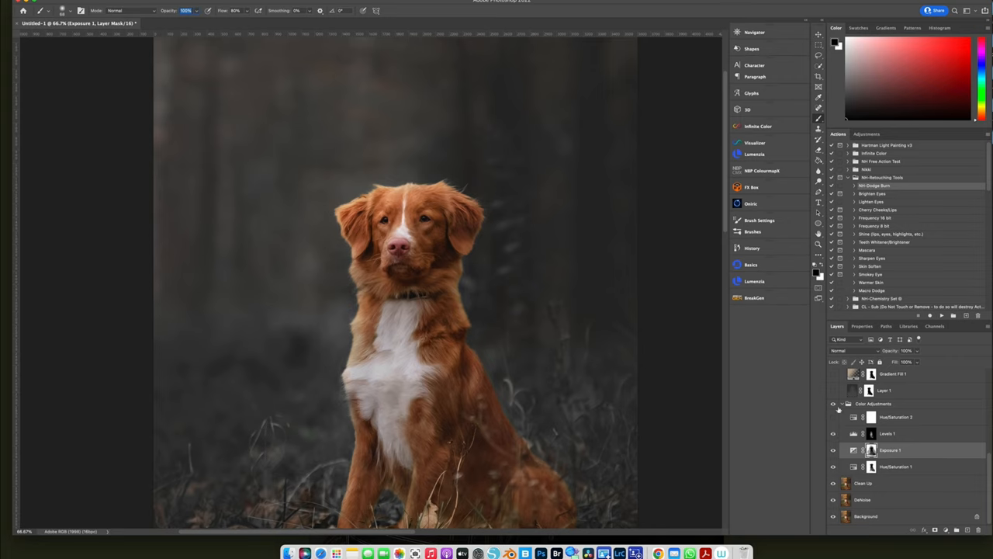
left_click(834, 417)
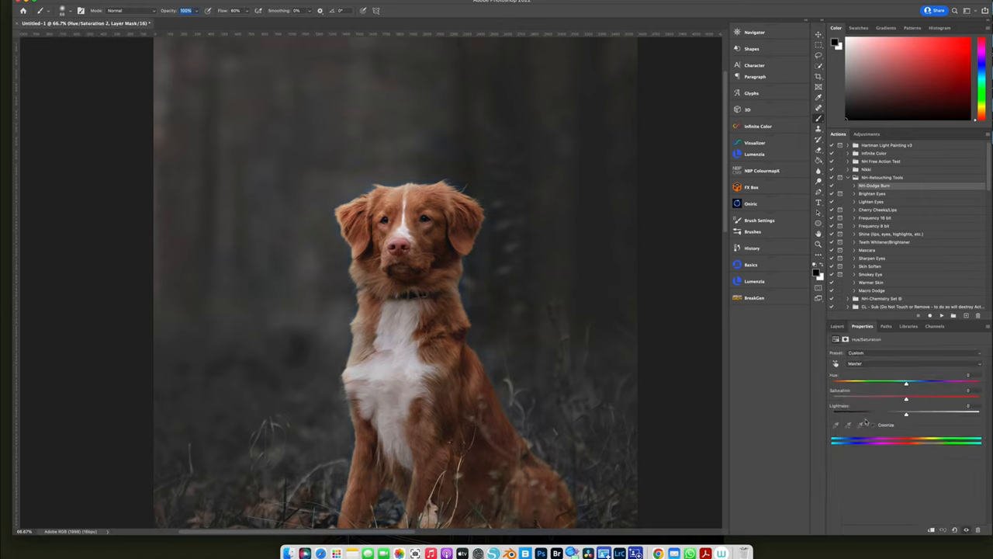
left_click(916, 363)
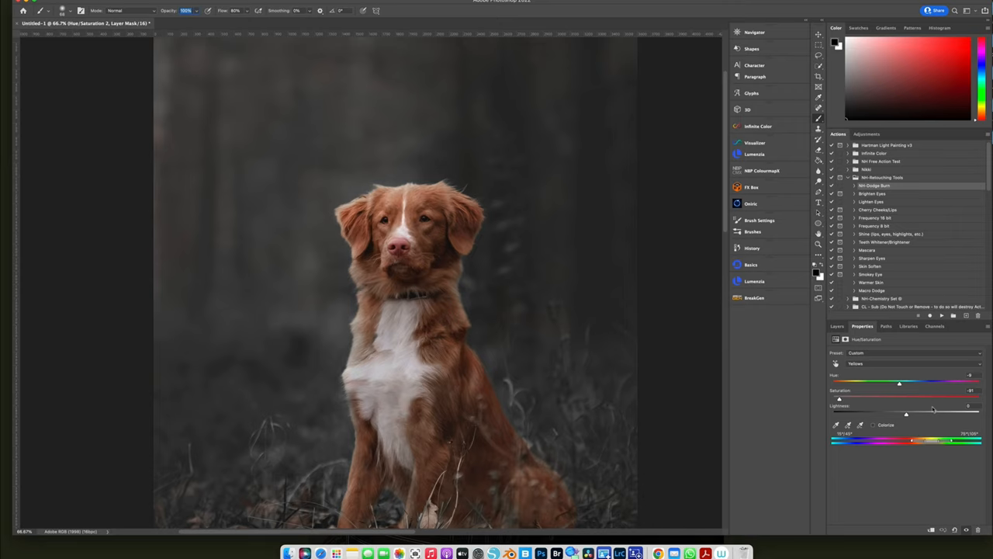
mouse_move(815, 382)
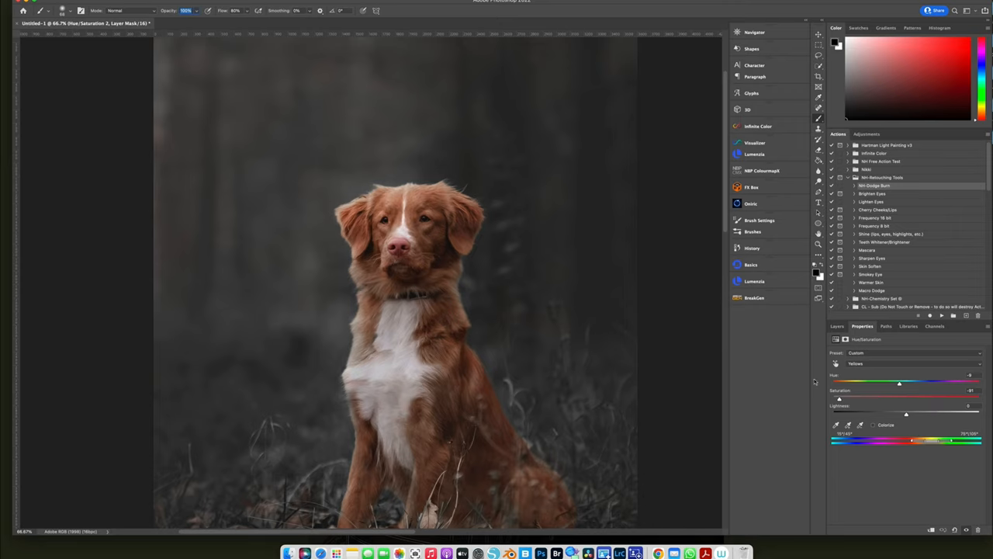
left_click(837, 326)
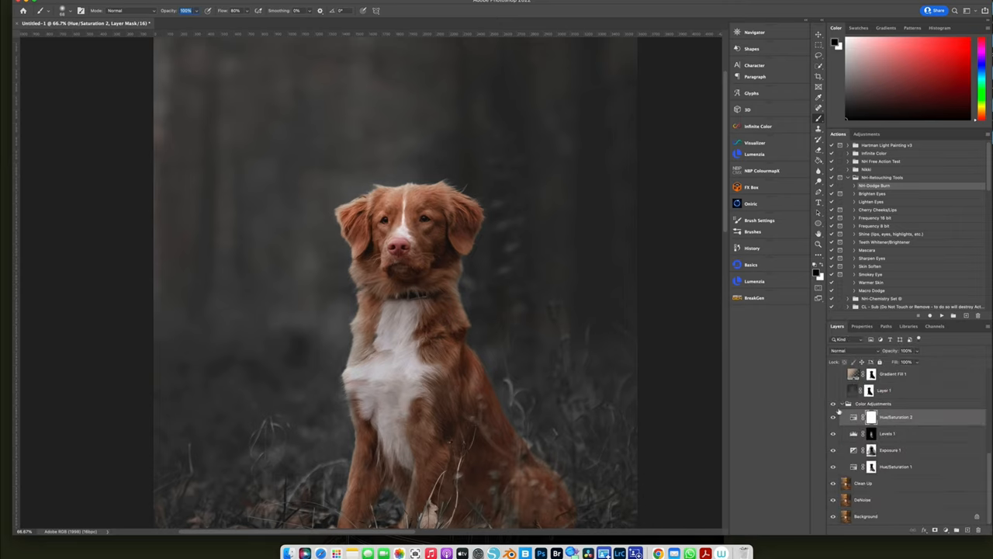
- Collapse Color Adjustments and switch on Environment's Layer 1, Gradient Fill 1 and Curves 1
left_click(842, 470)
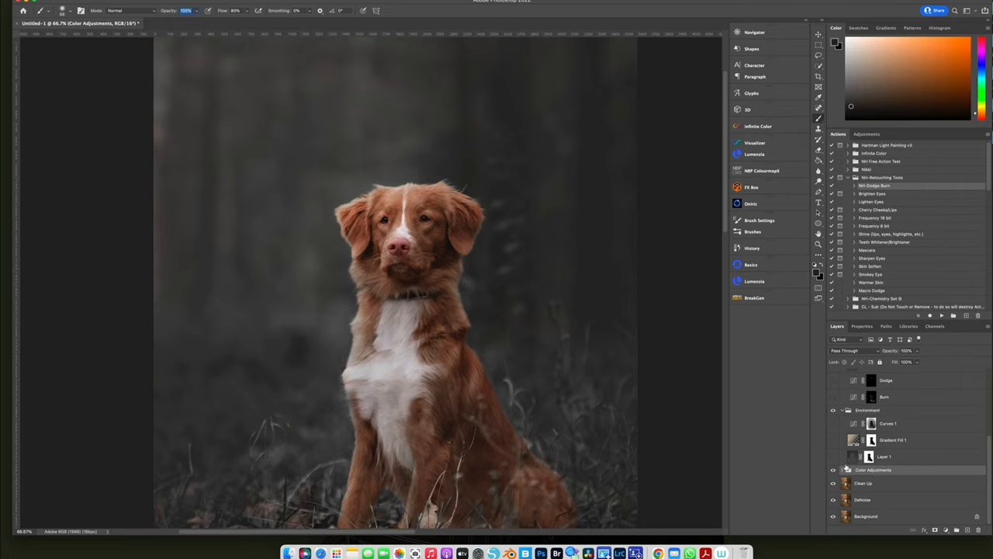
mouse_move(641, 390)
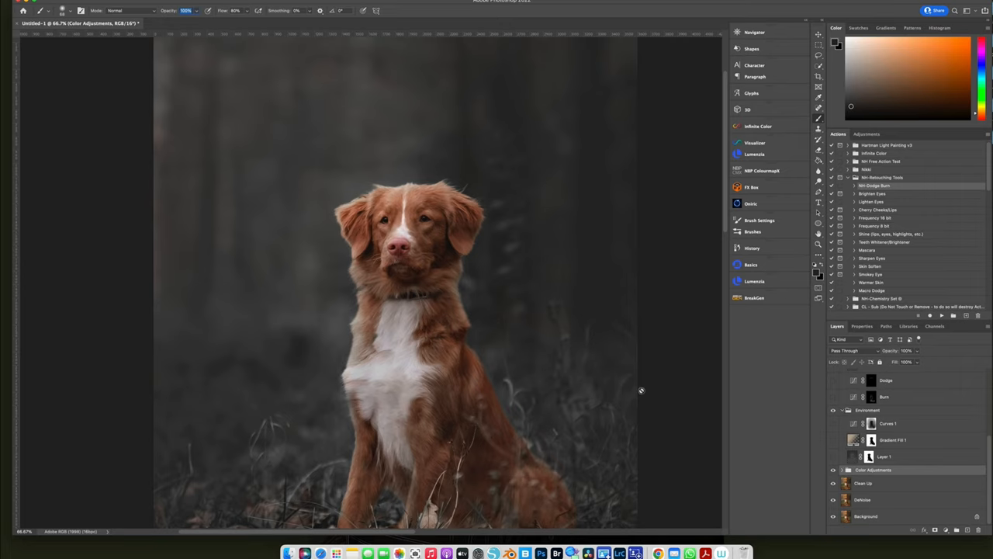
mouse_move(642, 394)
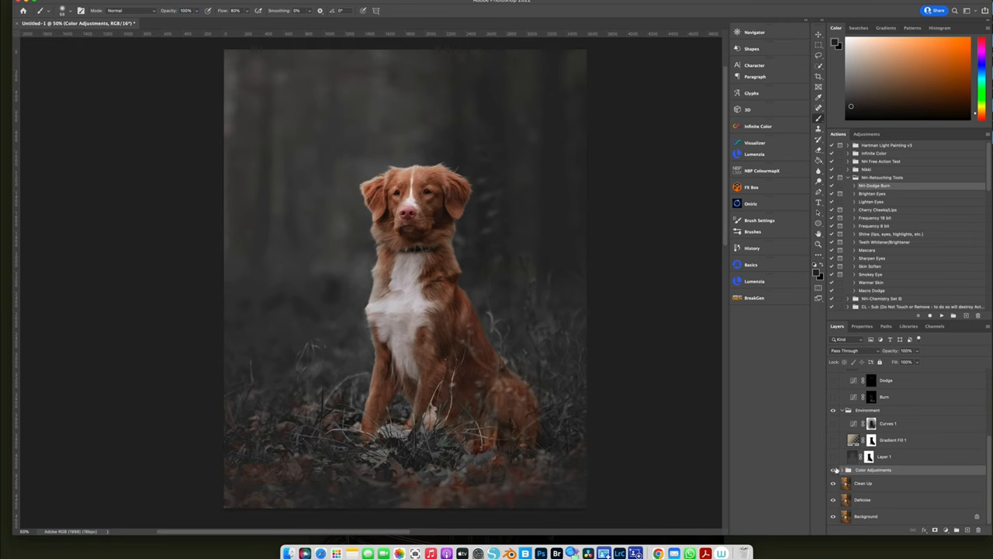
left_click(834, 469)
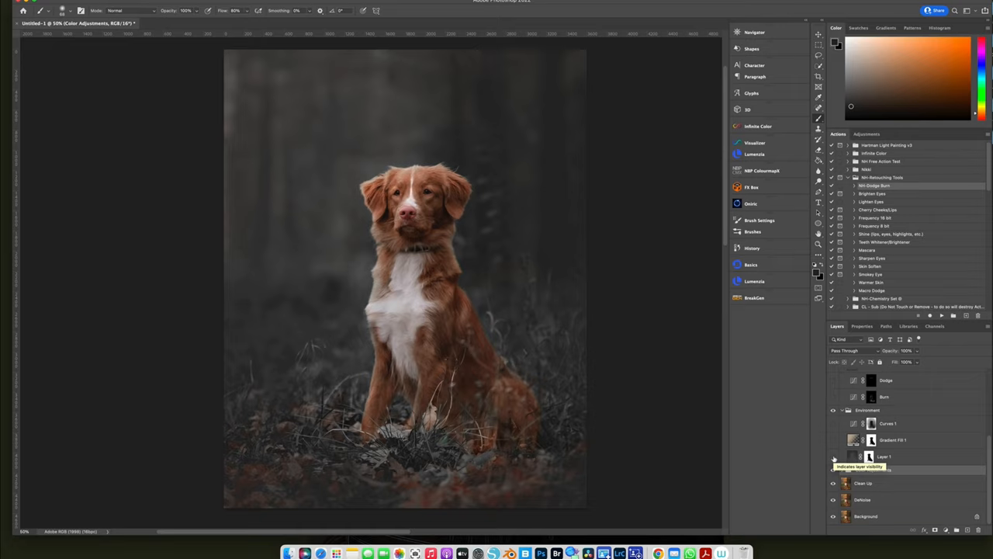
left_click(834, 470)
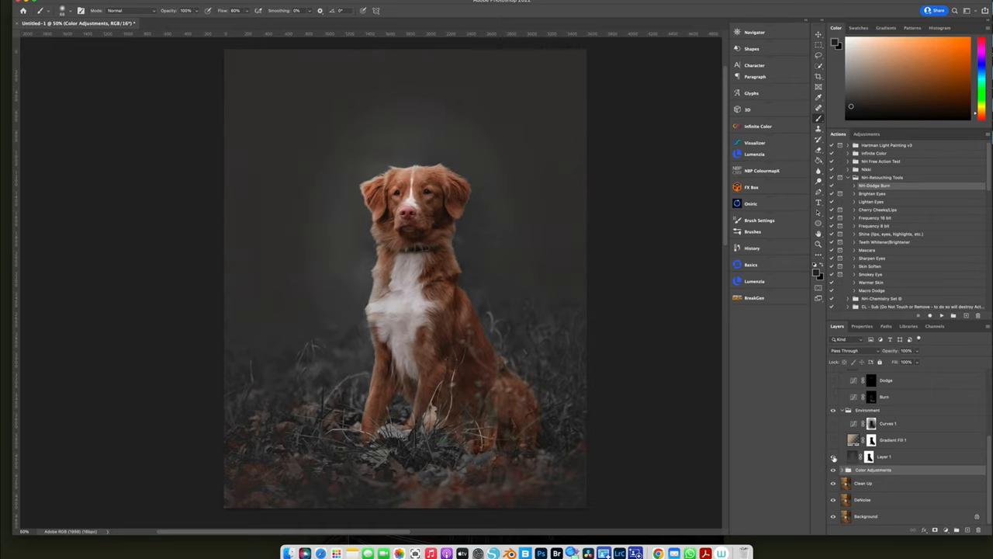
left_click(833, 456)
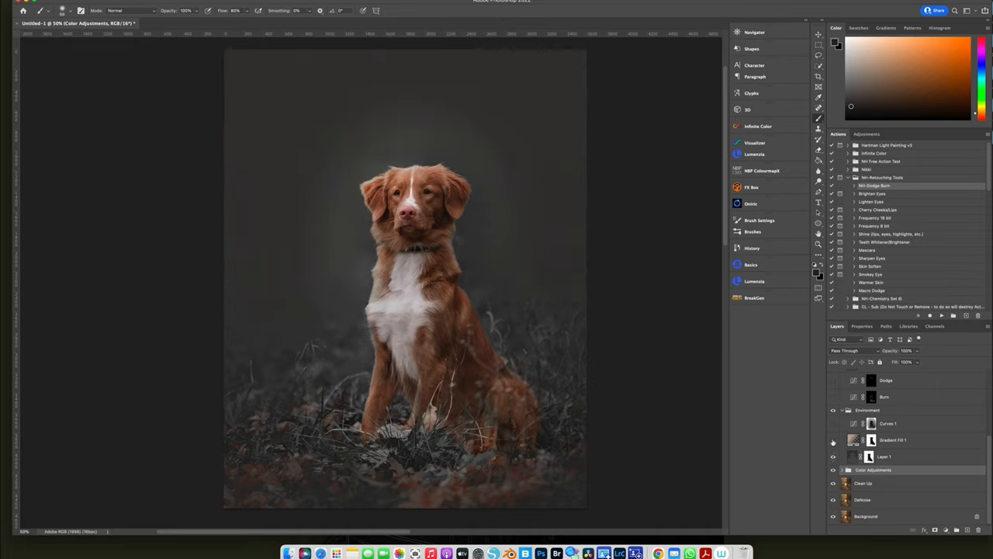
left_click(834, 440)
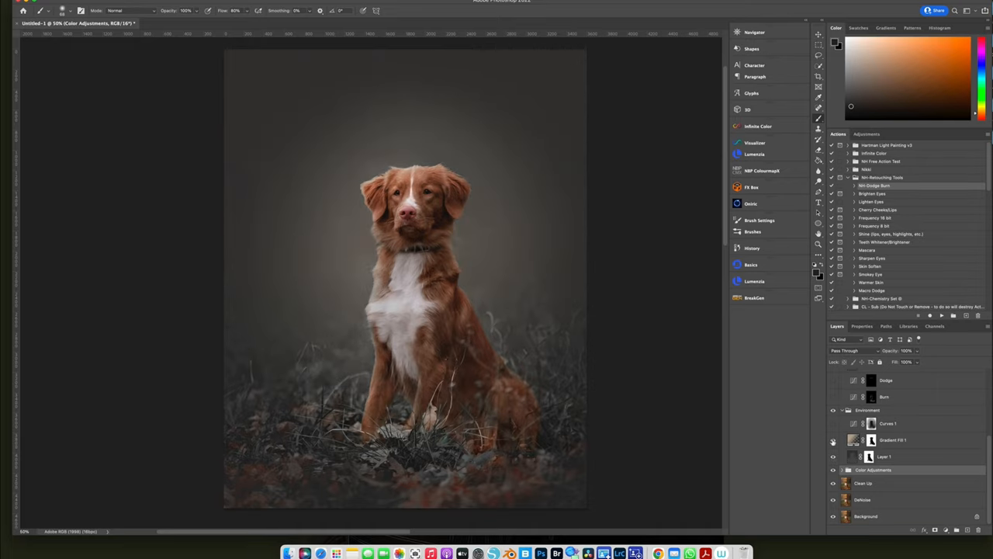
left_click(833, 423)
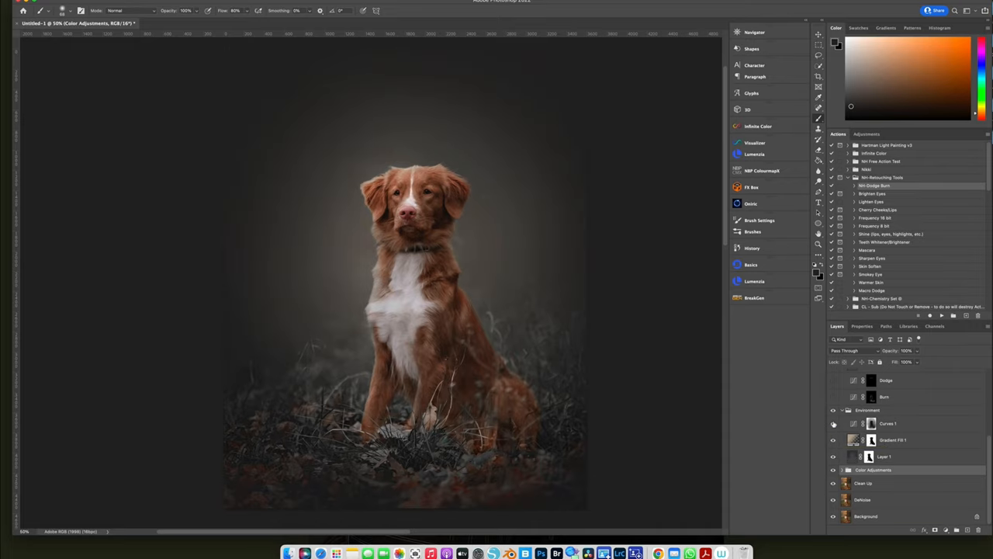
left_click(834, 423)
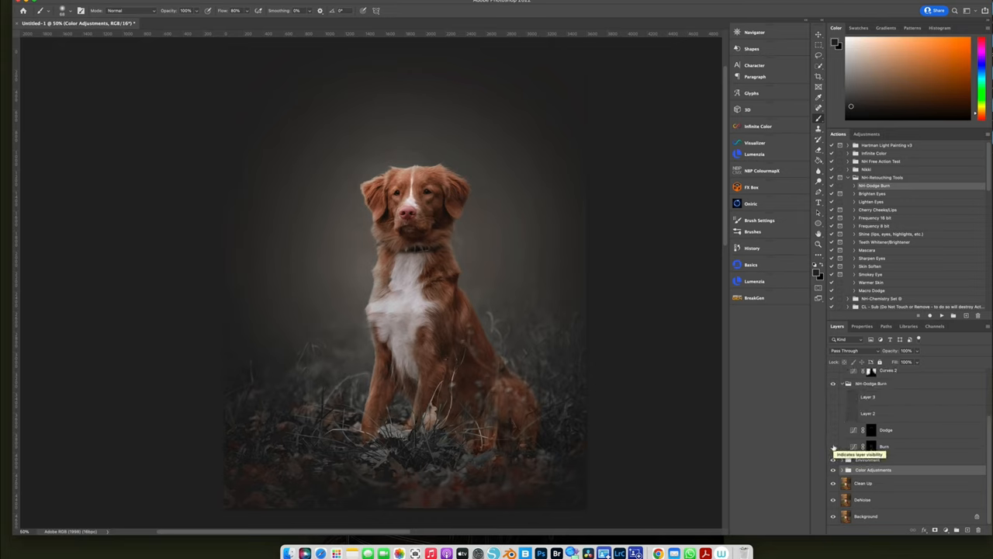
- Switch on Burn, Dodge, Layer 2 and Layer 3, toggling Layers 2 and 3 to compare
left_click(833, 430)
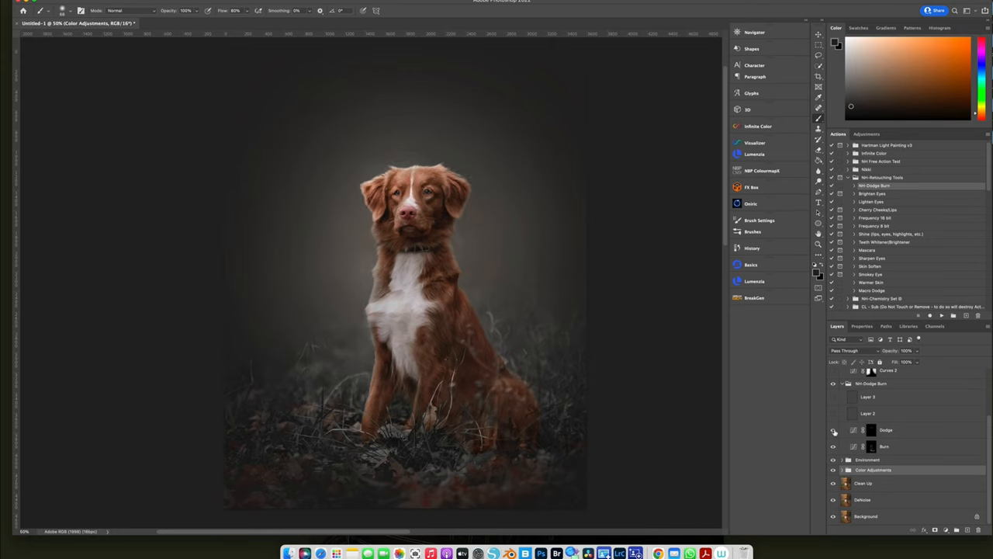
mouse_move(834, 430)
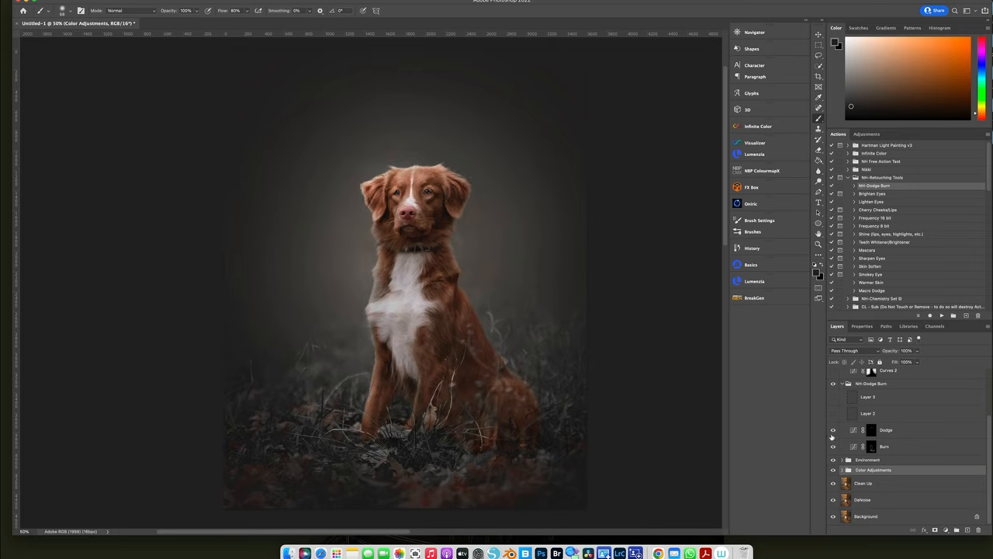
left_click(833, 430)
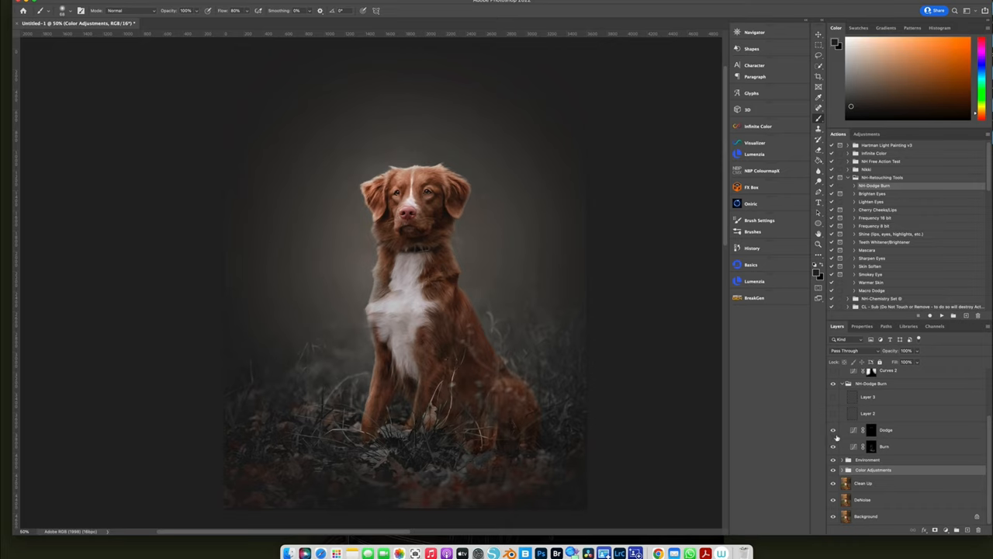
mouse_move(835, 414)
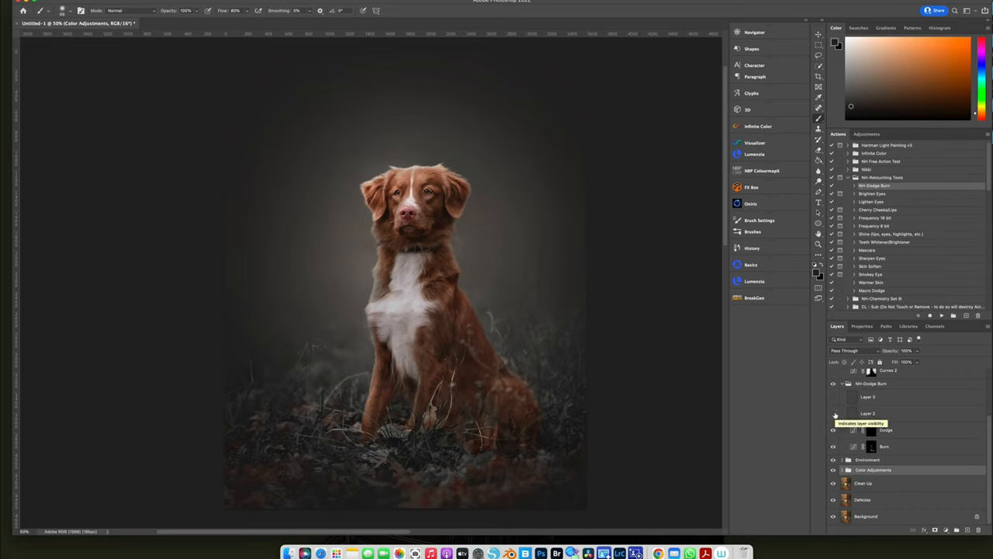
left_click(834, 413)
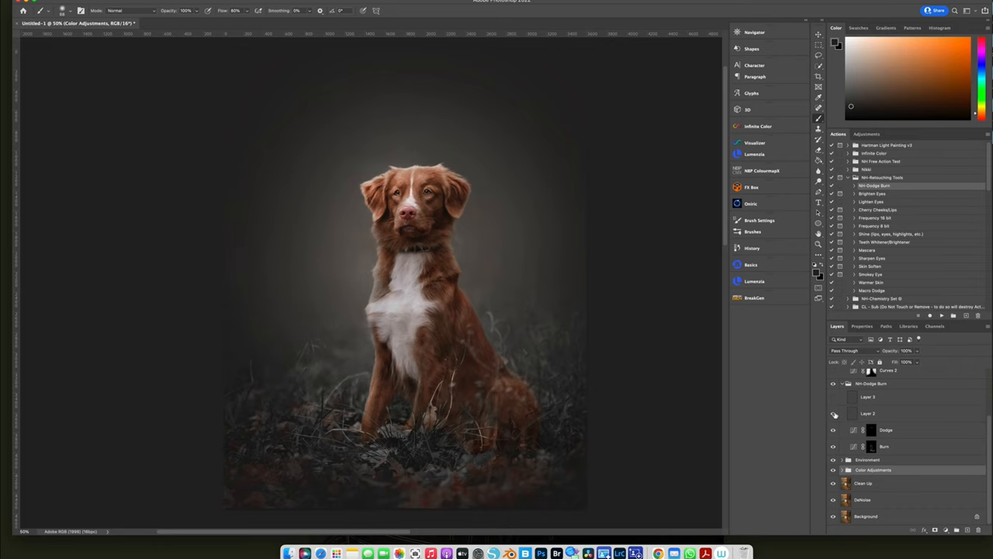
left_click(834, 413)
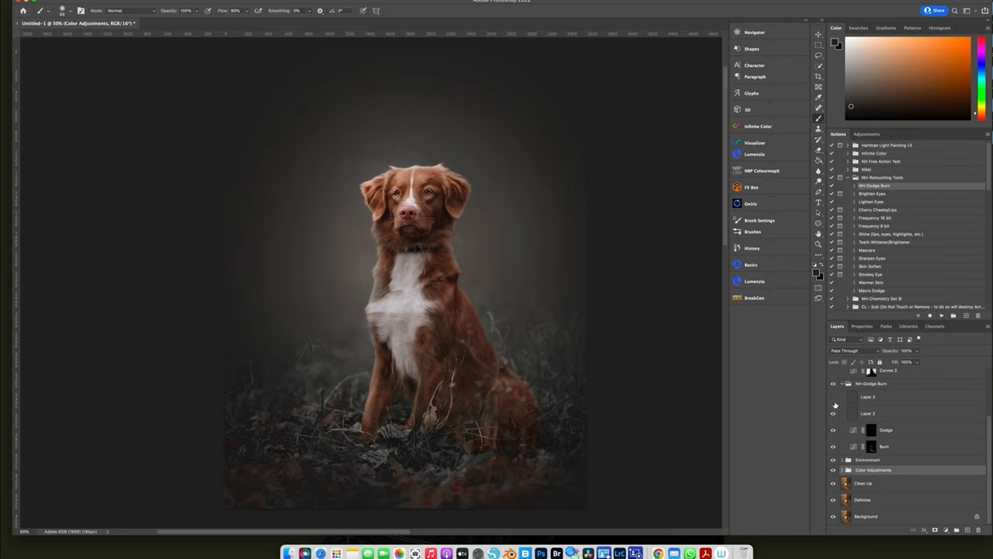
left_click(833, 397)
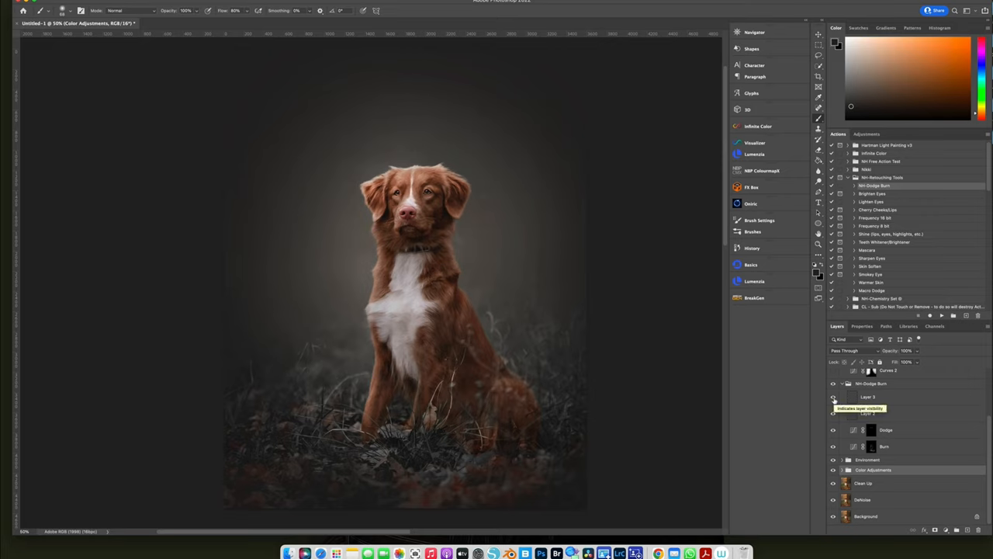
left_click(835, 397)
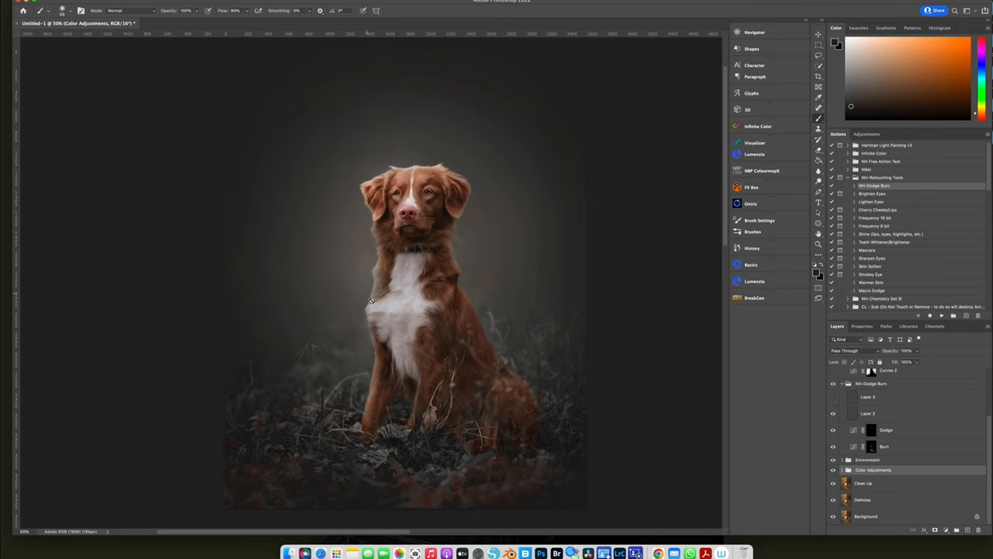
left_click(833, 396)
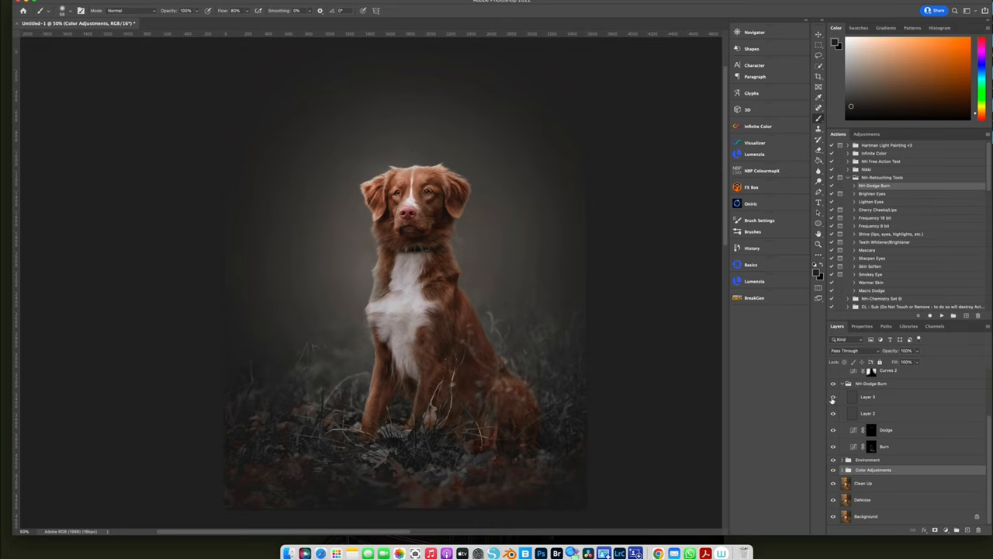
left_click(834, 397)
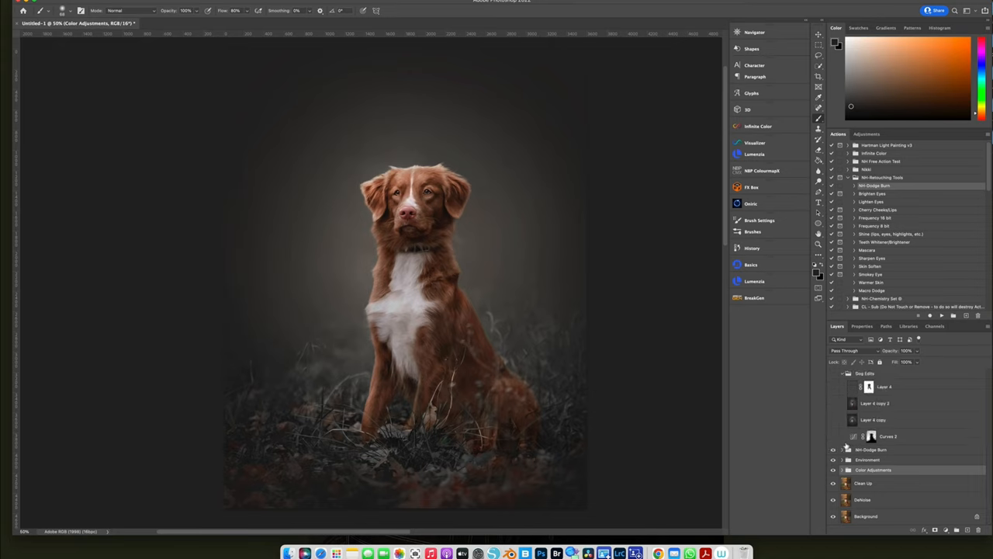
mouse_move(834, 442)
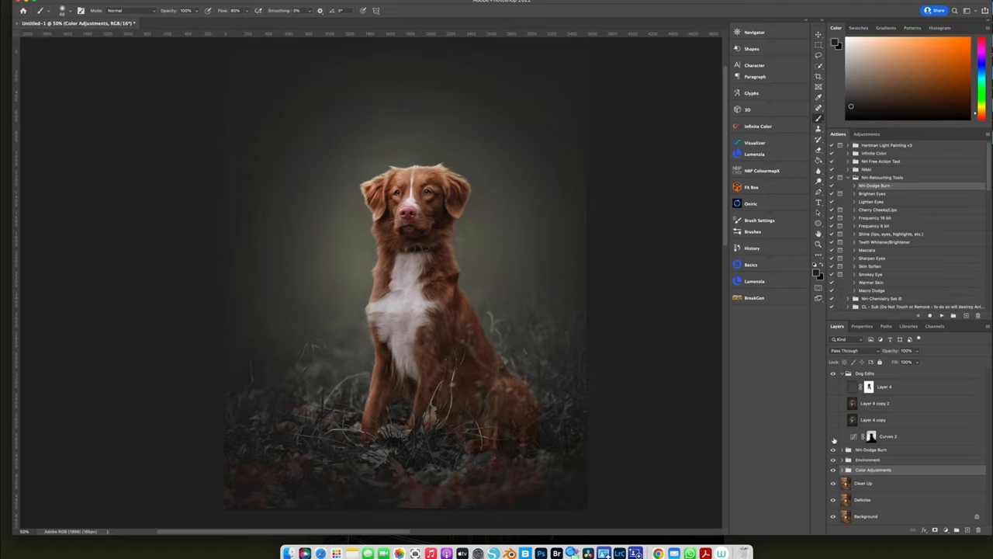
- Enable Curves 2, inspect its Green channel curve, and switch on Layer 4 copy
left_click(833, 439)
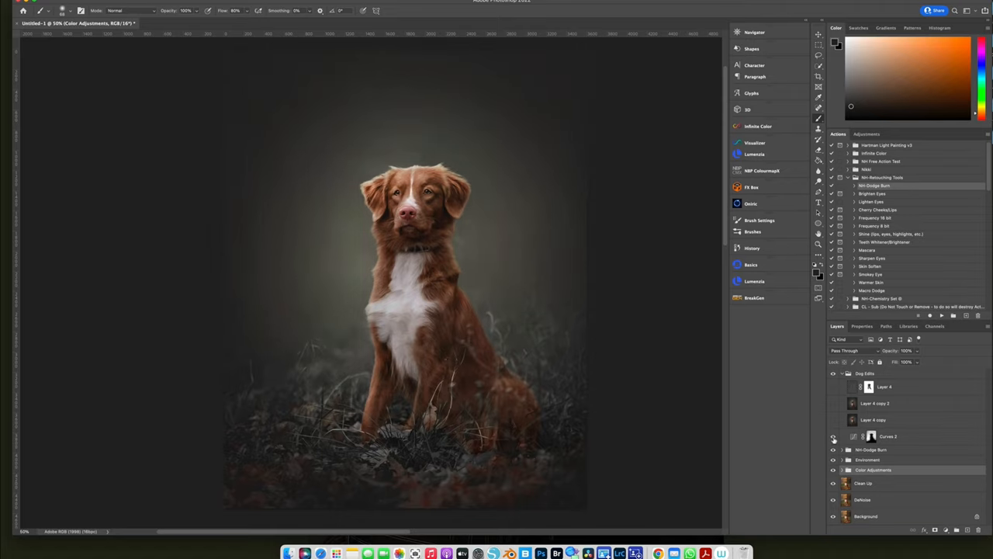
left_click(833, 437)
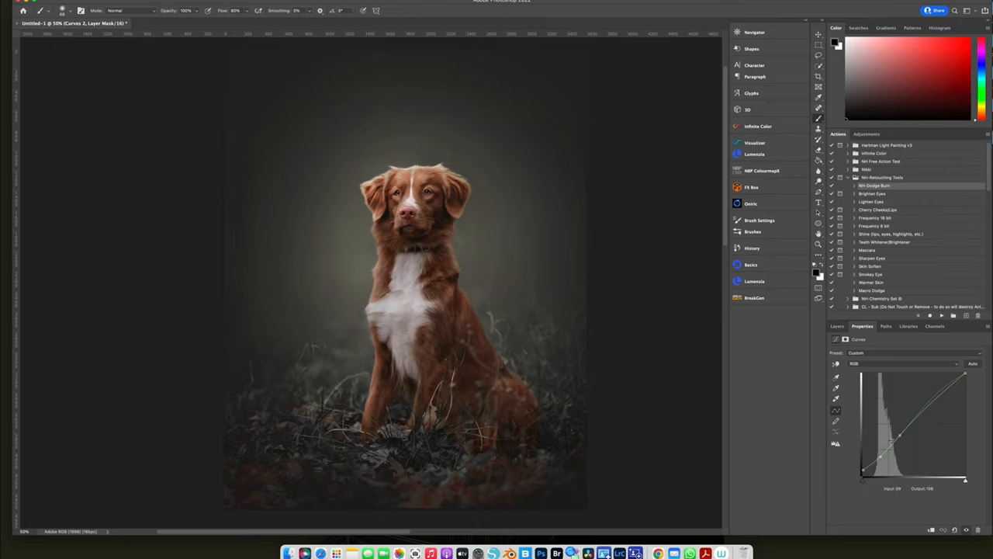
left_click_drag(893, 438, 877, 462)
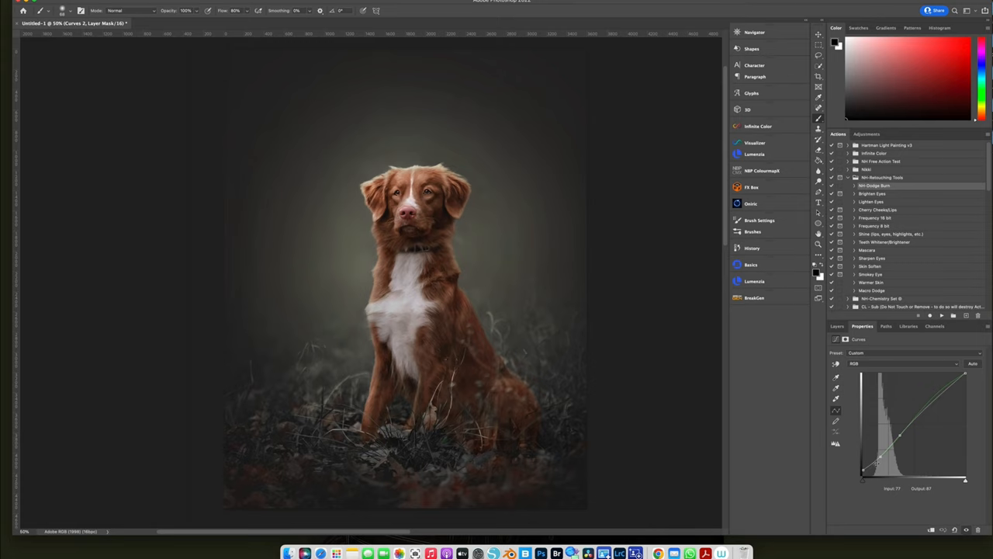
left_click(900, 363)
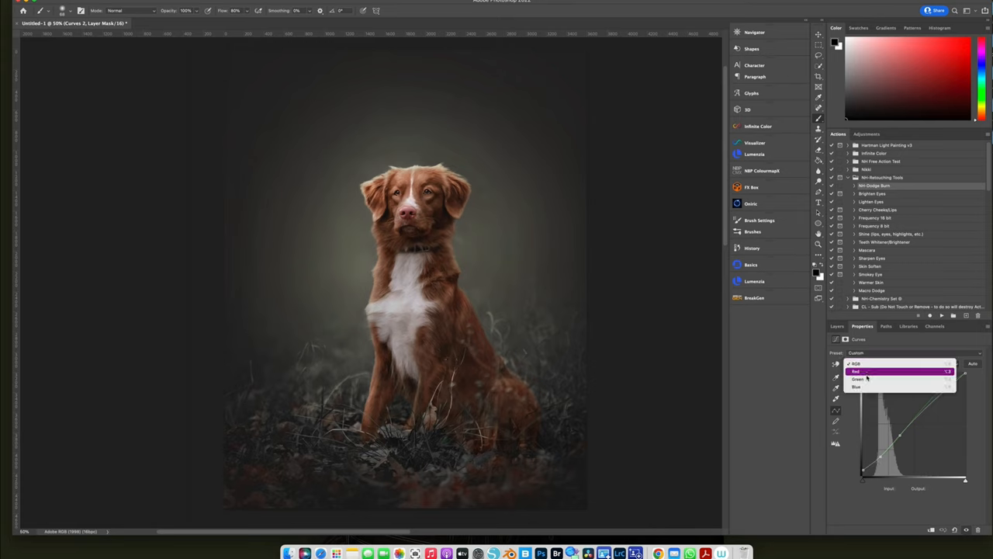
left_click(859, 379)
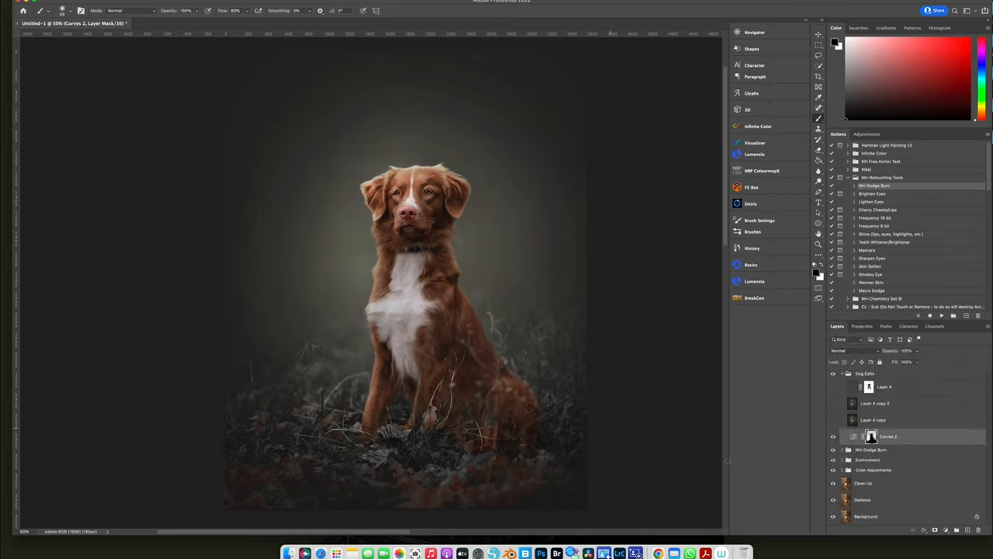
left_click(834, 419)
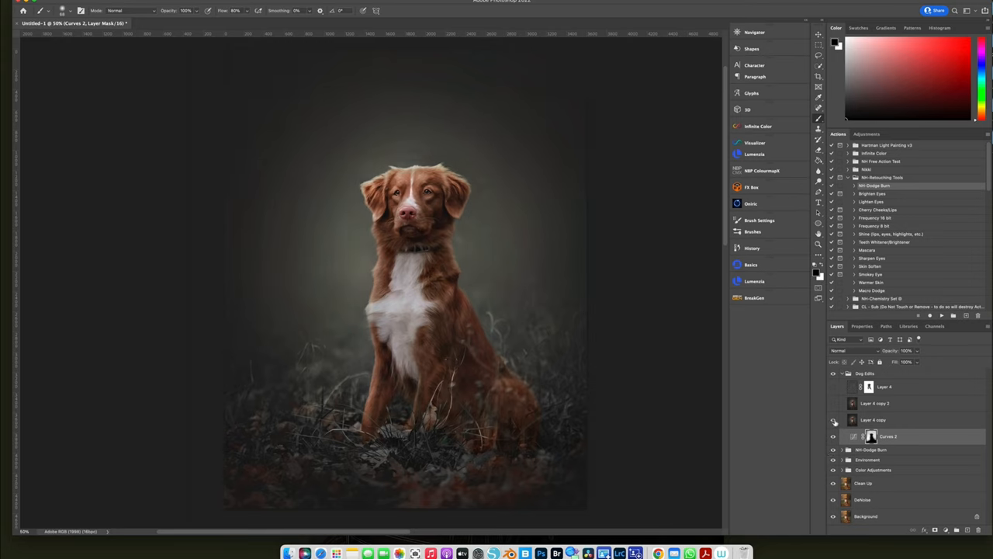
left_click(834, 419)
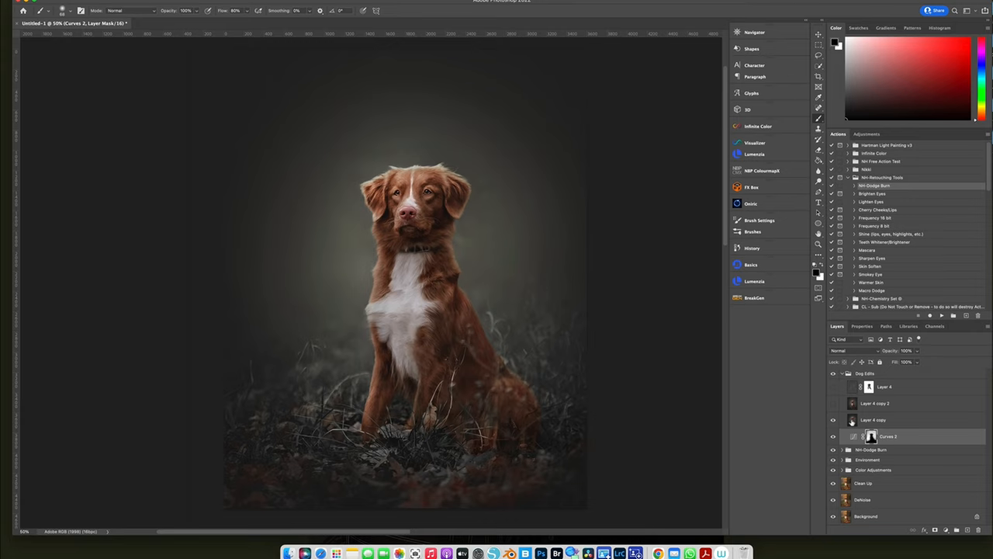
mouse_move(870, 436)
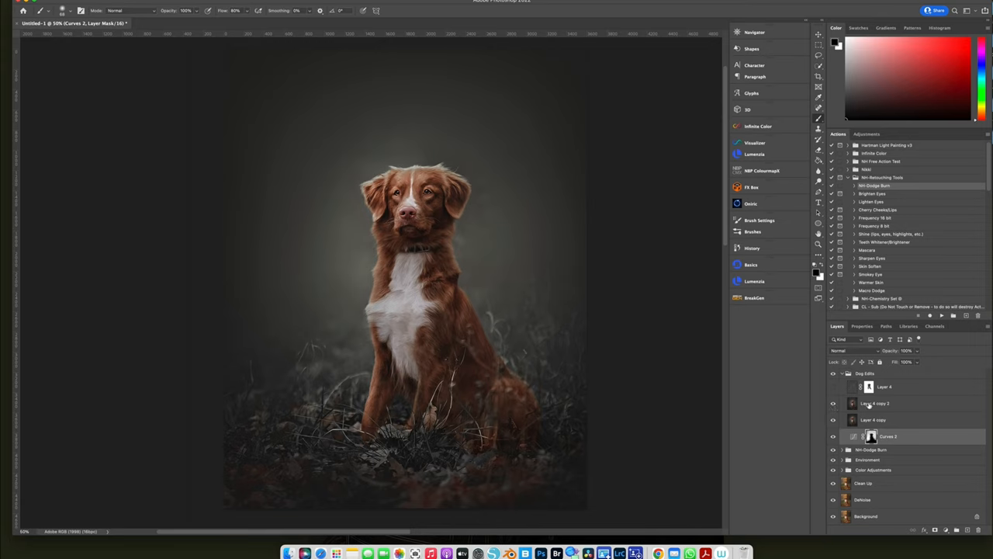
mouse_move(859, 407)
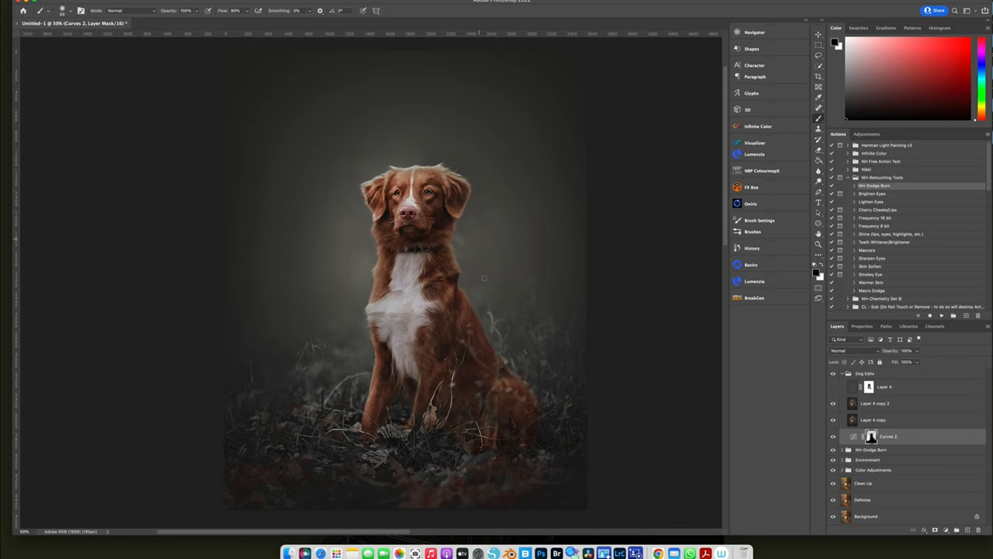
mouse_move(355, 239)
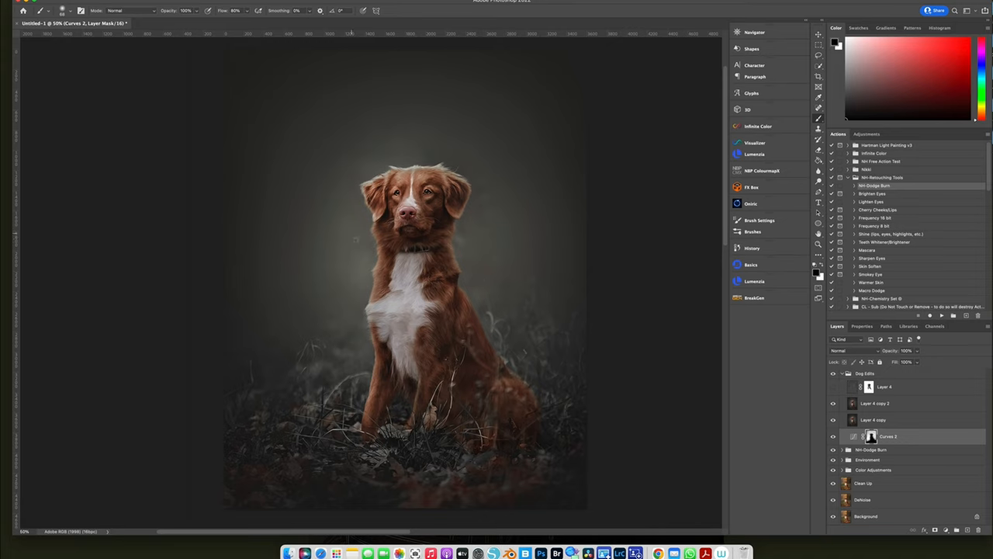
mouse_move(403, 159)
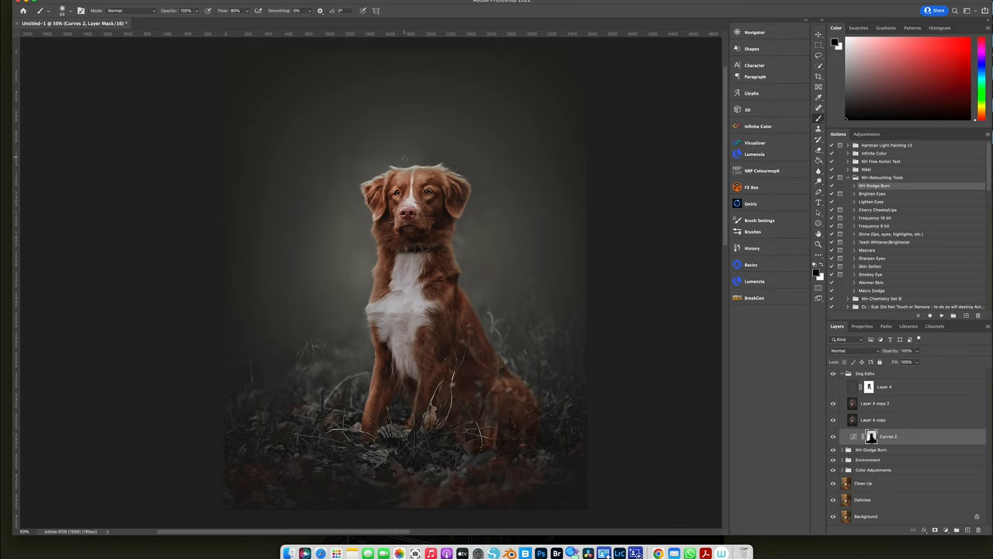